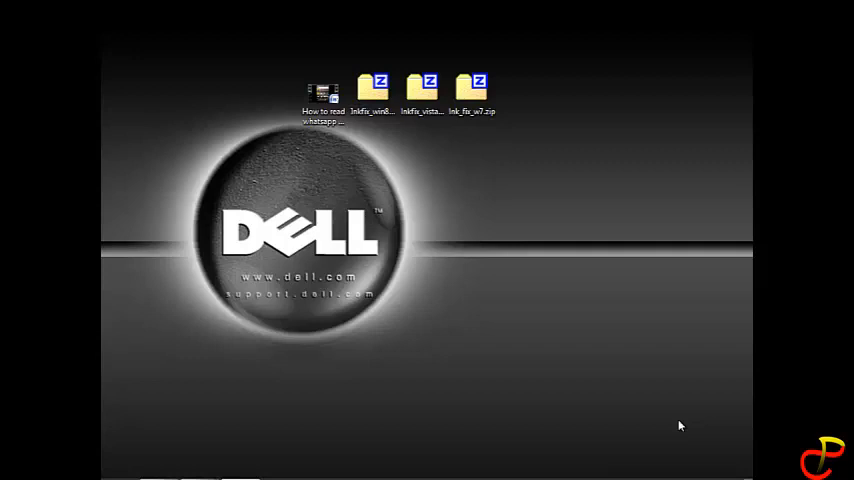
{"action": "mouse_move", "coordinate": [672, 430]}
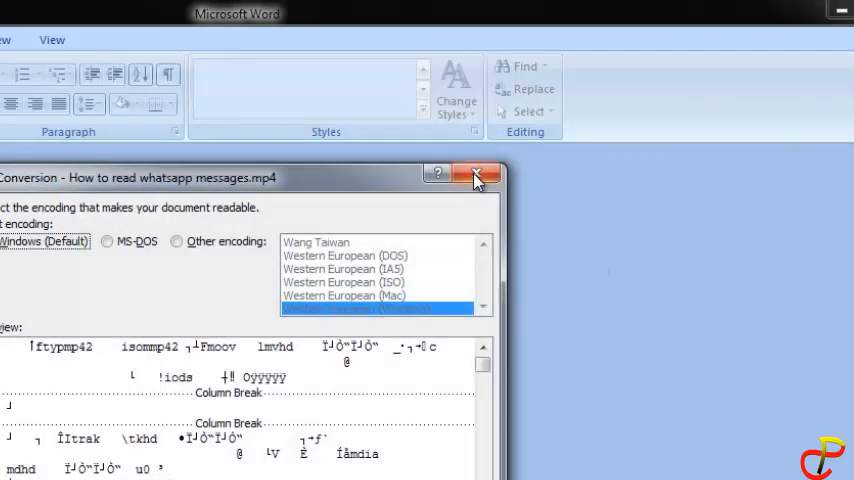
Close the garbled conversion window, open lnk_fix_w7.zip in 7-Zip and run lnk_fix_w7.reg.
{"action": "left_click", "coordinate": [476, 176]}
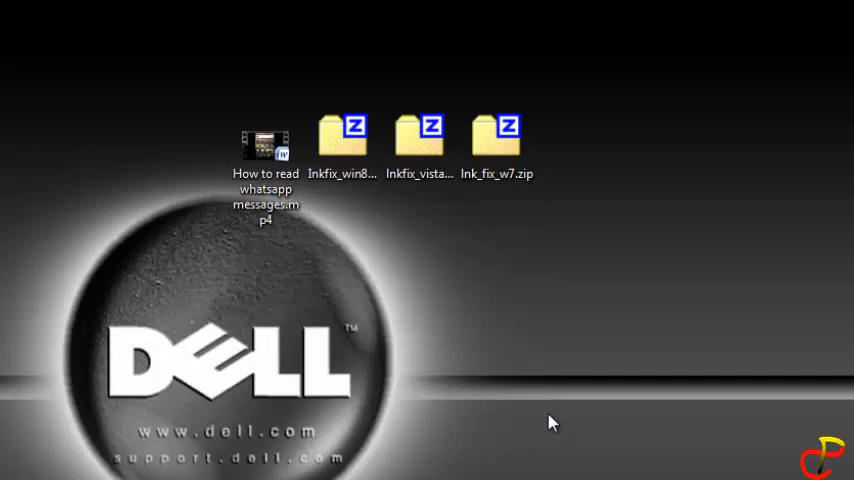
{"action": "mouse_move", "coordinate": [392, 384]}
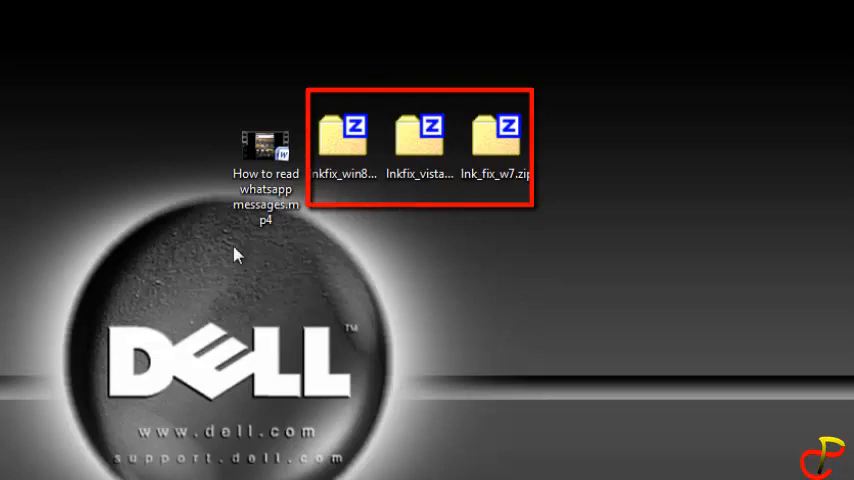
{"action": "left_click", "coordinate": [420, 140]}
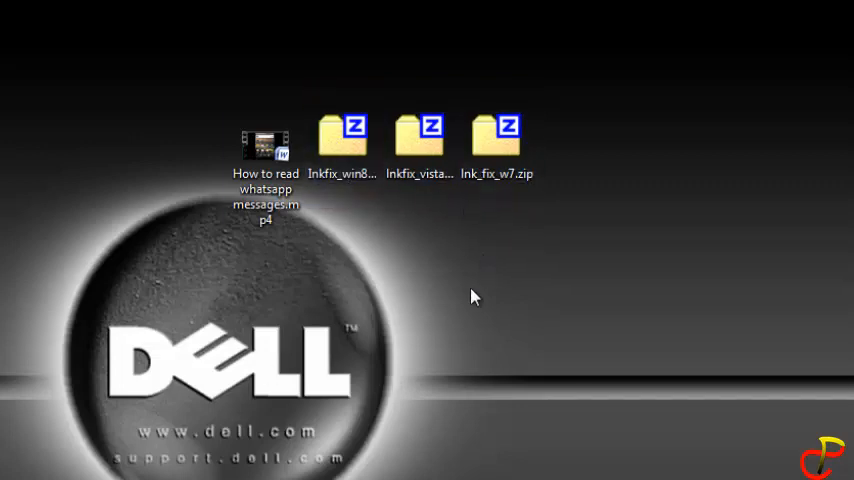
{"action": "left_click", "coordinate": [496, 144]}
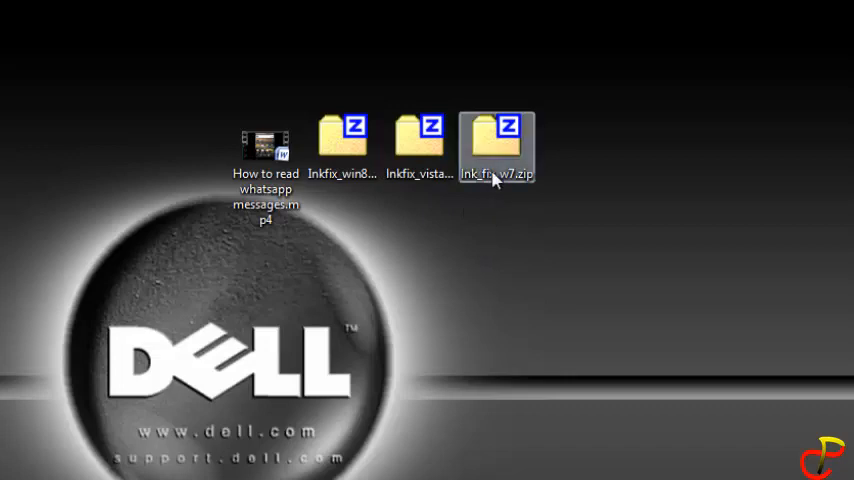
{"action": "mouse_move", "coordinate": [498, 150]}
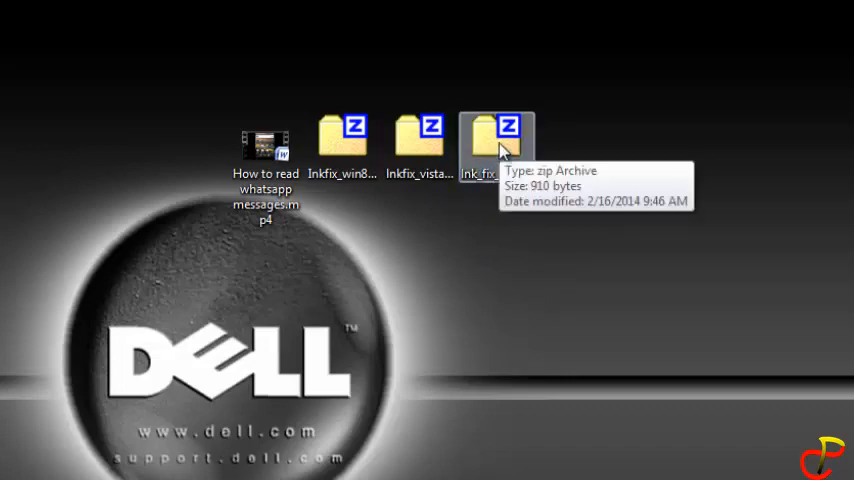
{"action": "double_click", "coordinate": [496, 136]}
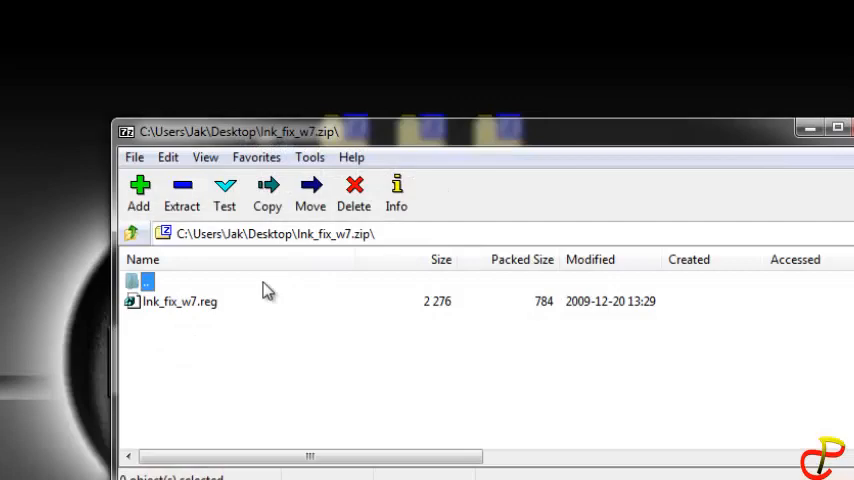
{"action": "double_click", "coordinate": [180, 300]}
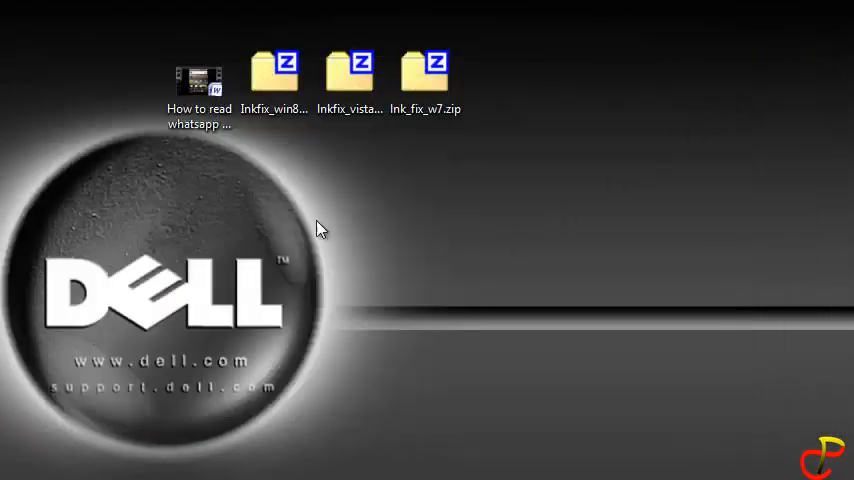
{"action": "mouse_move", "coordinate": [288, 226]}
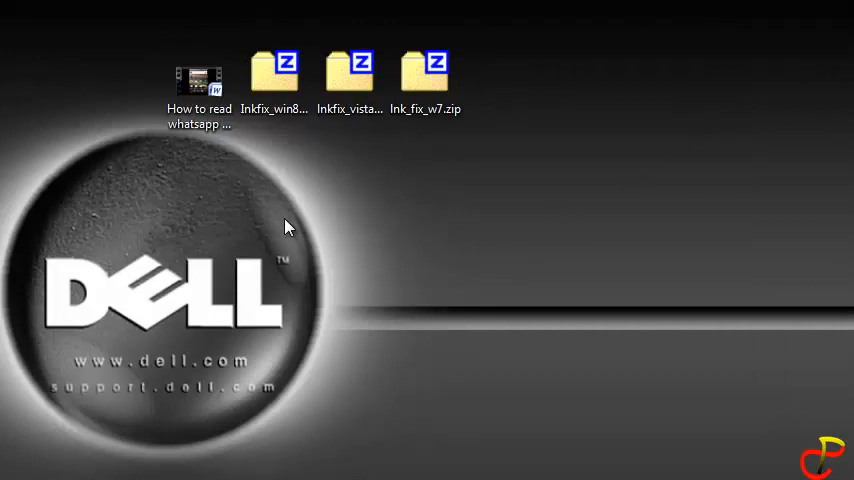
{"action": "mouse_move", "coordinate": [392, 240]}
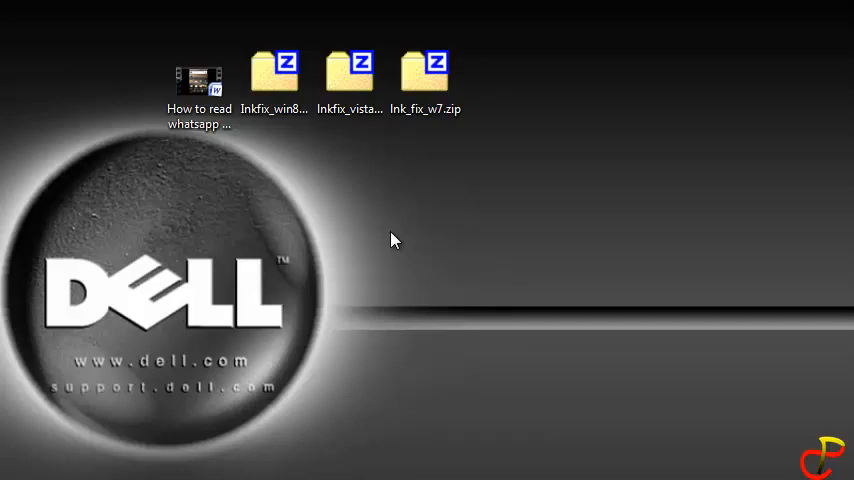
{"action": "mouse_move", "coordinate": [368, 220]}
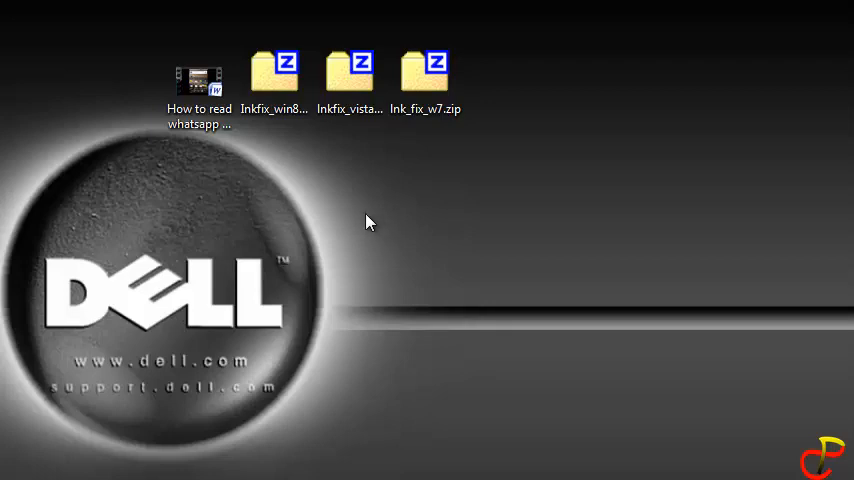